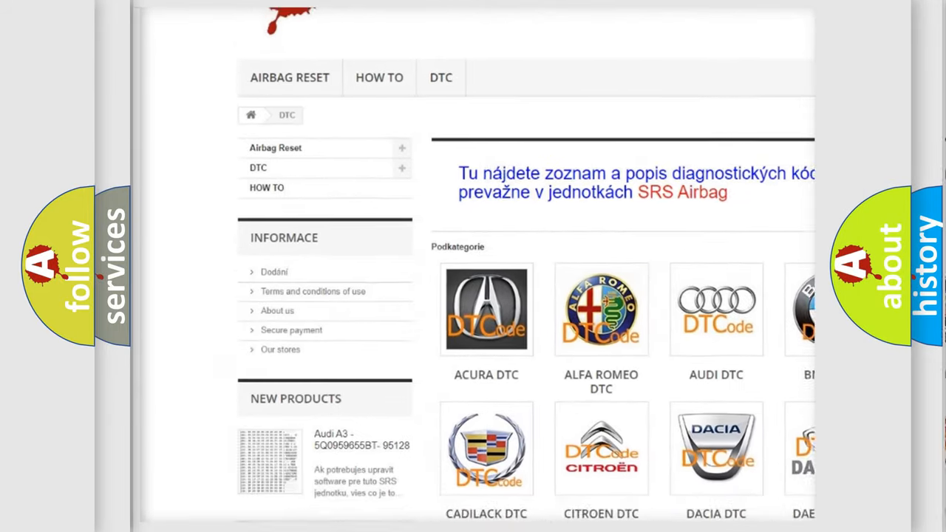
- Bring the full grid of car-make DTC category tiles, including Chevrolet, into view
scroll(down, 3)
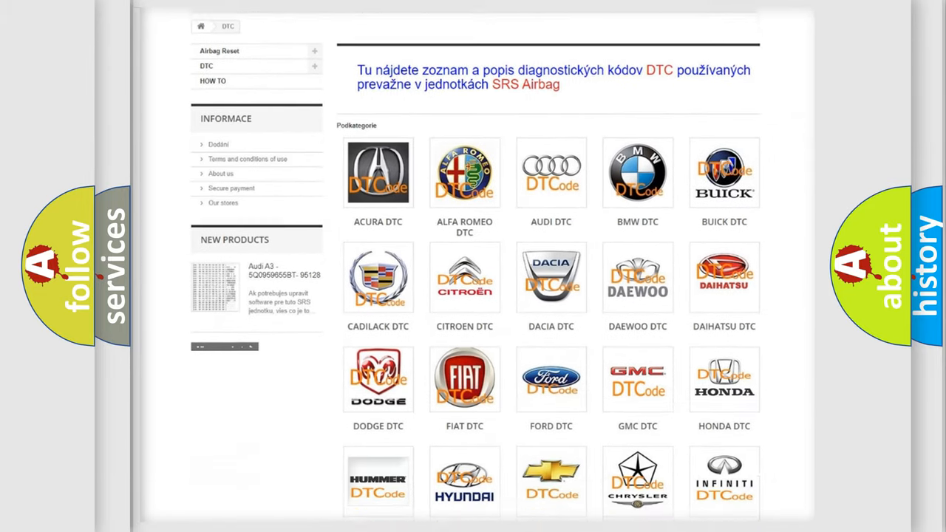
scroll(down, 3)
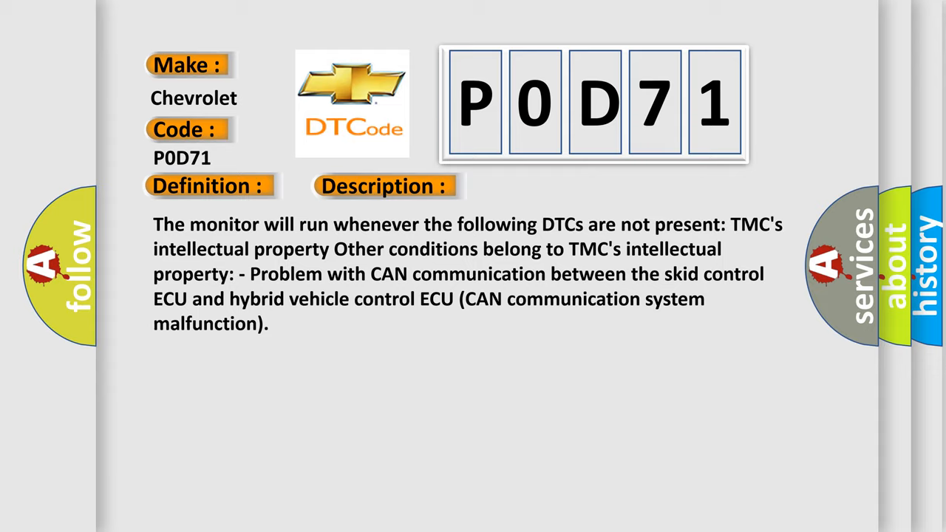
- Advance the P0D71 card from its CAN communication description to the Cause slide
click(544, 186)
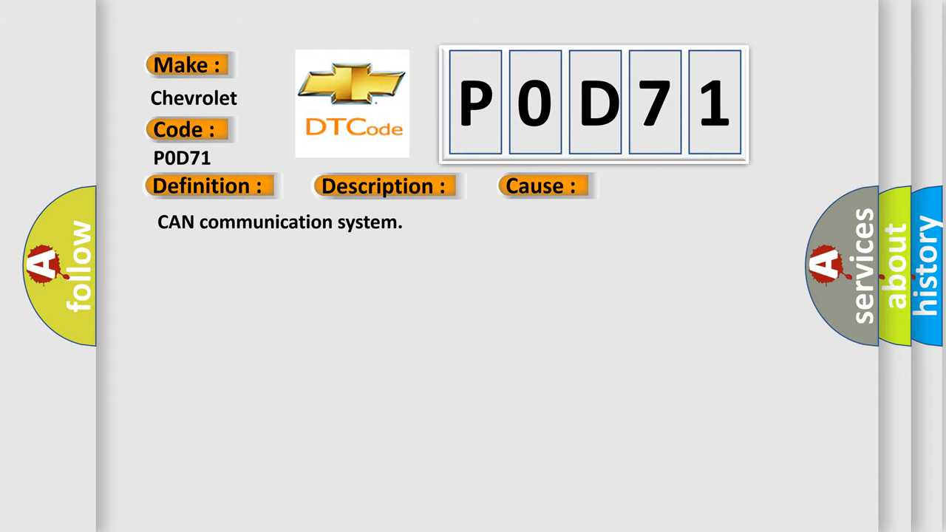